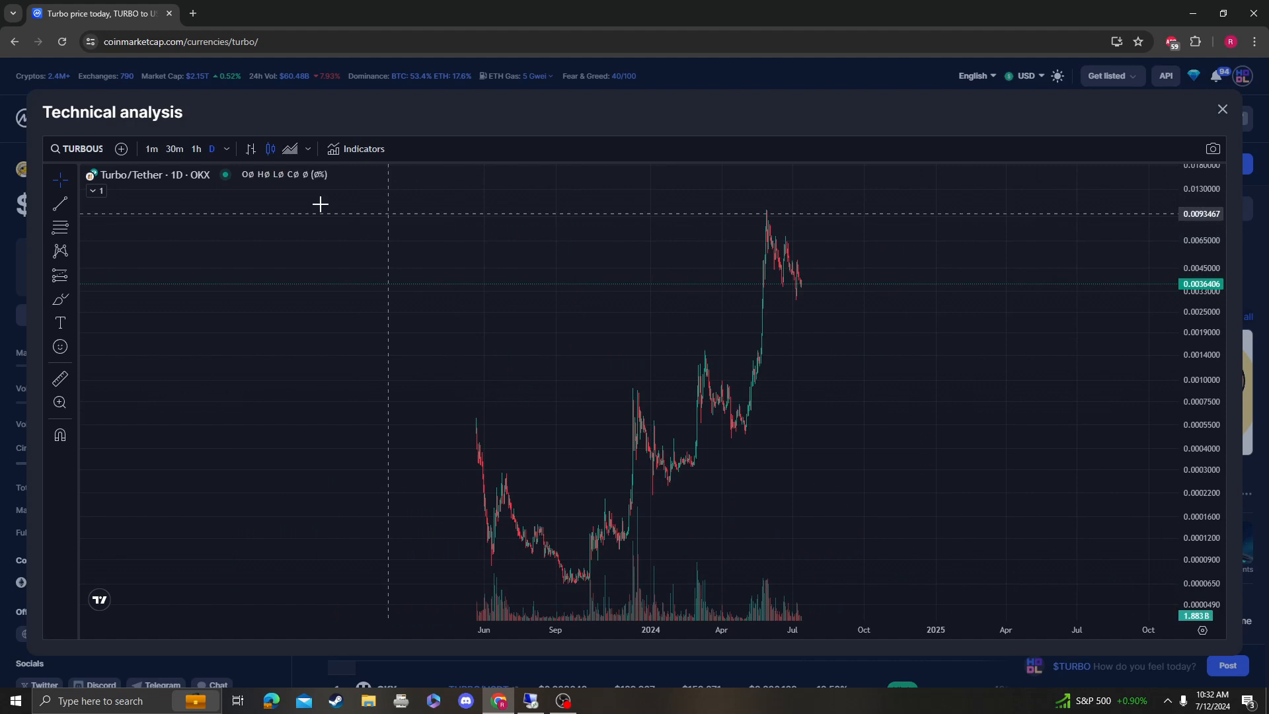
Step: Search the Indicators list for 'rsi' to add the Relative Strength Index pane
text(rsi)
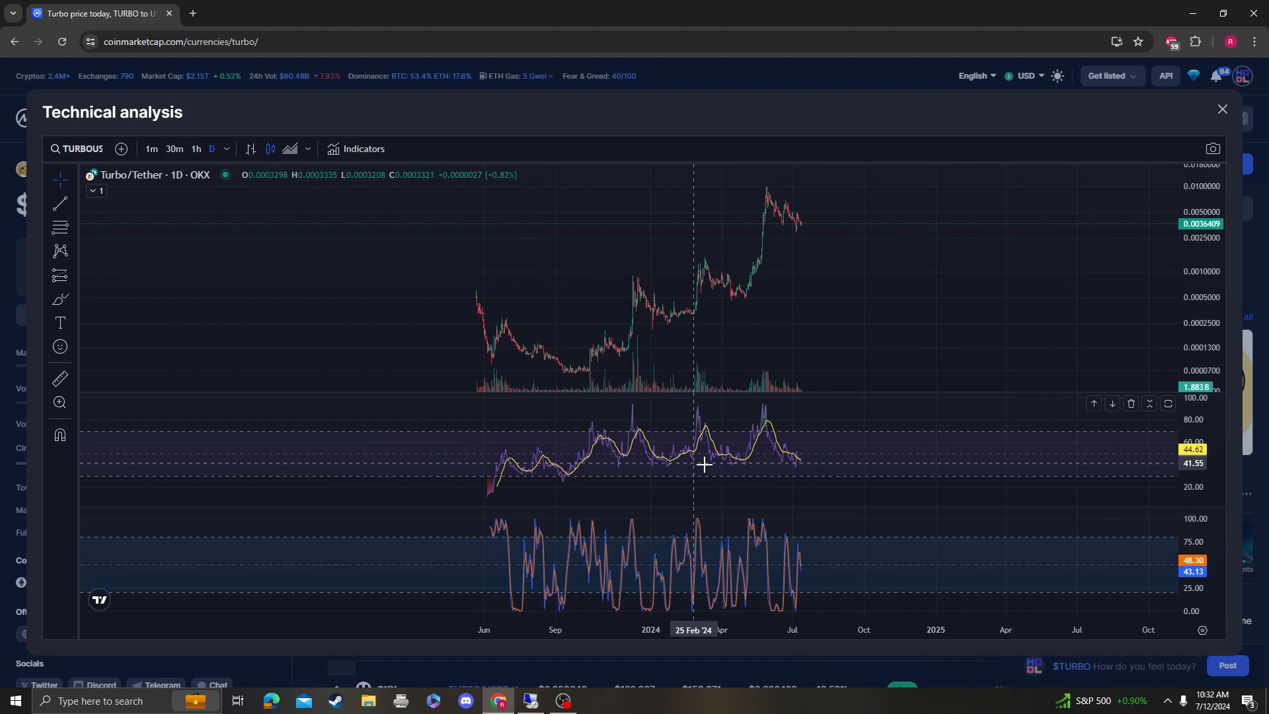
mouse_move(798, 467)
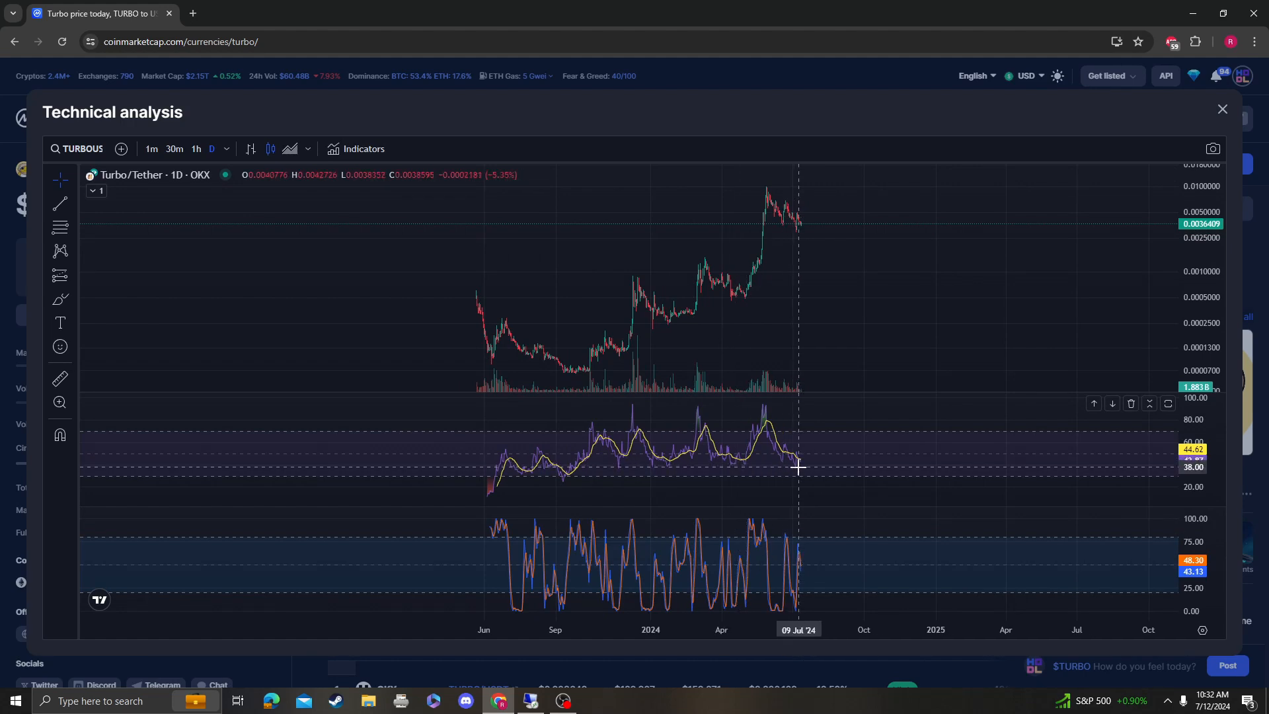
mouse_move(647, 439)
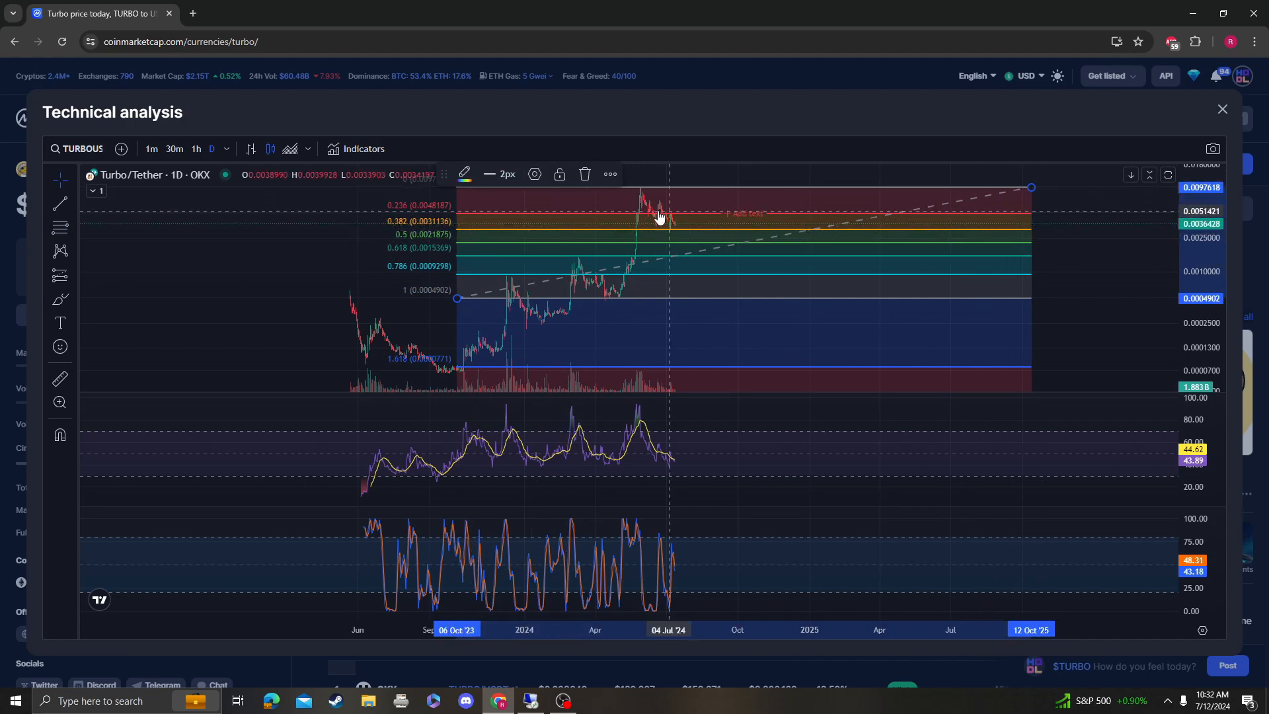
mouse_move(670, 233)
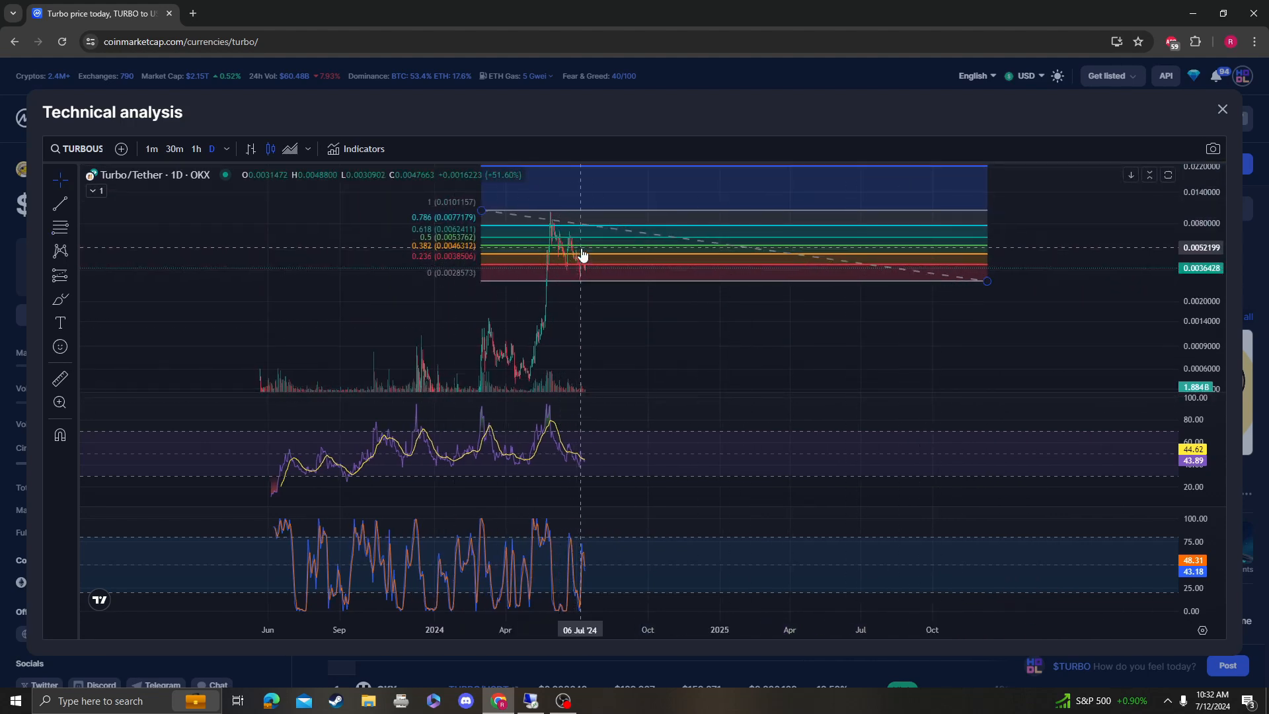
mouse_move(453, 259)
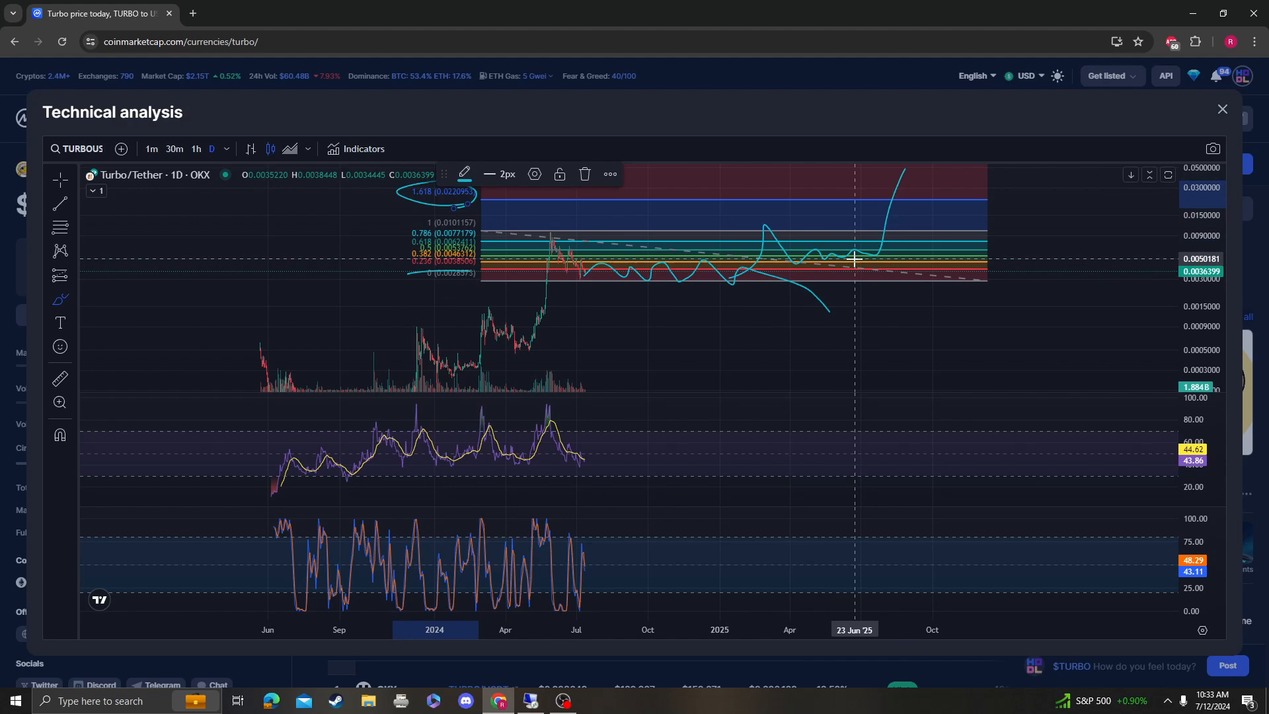
Step: Close the Technical analysis window to return to the Turbo overview page
click(1221, 108)
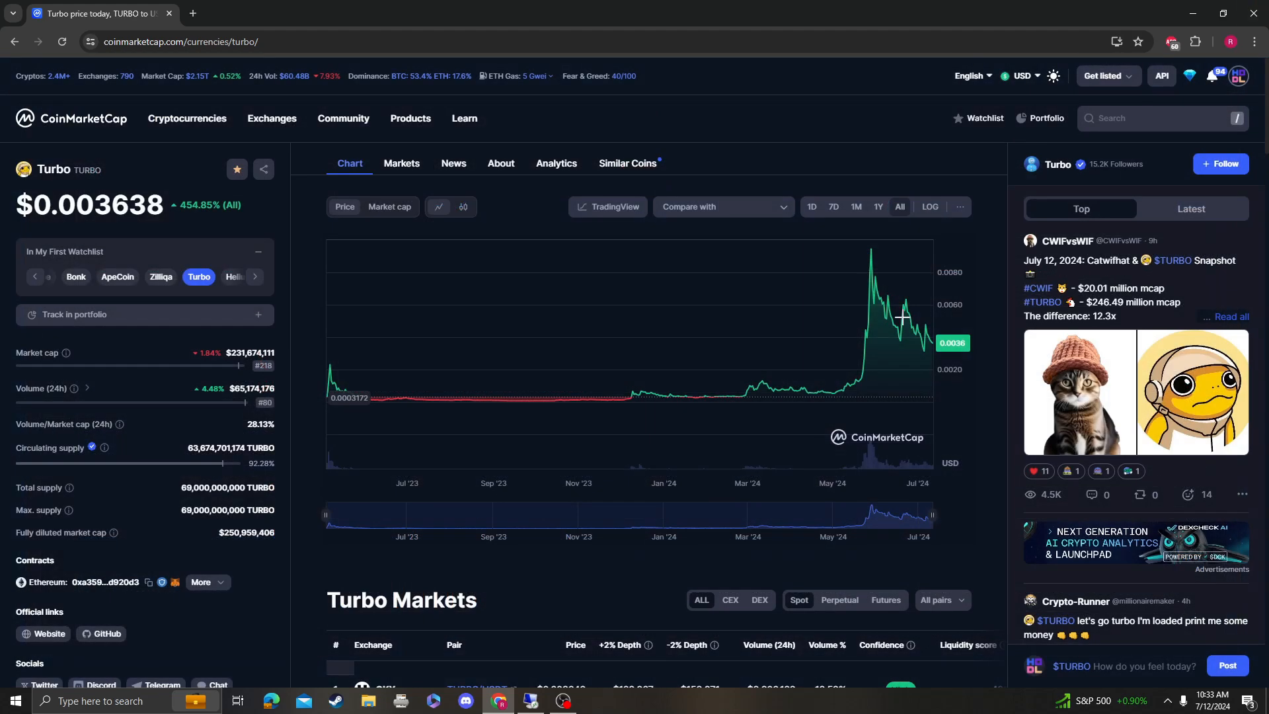
mouse_move(875, 335)
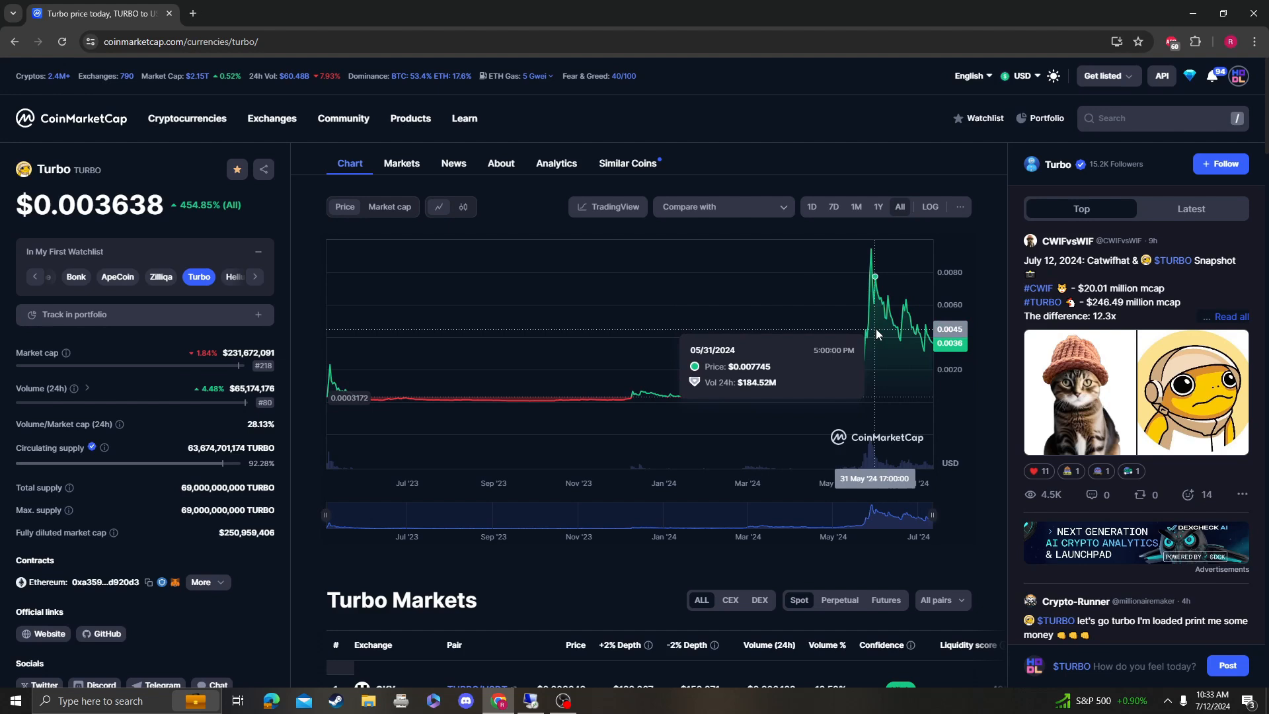
mouse_move(793, 324)
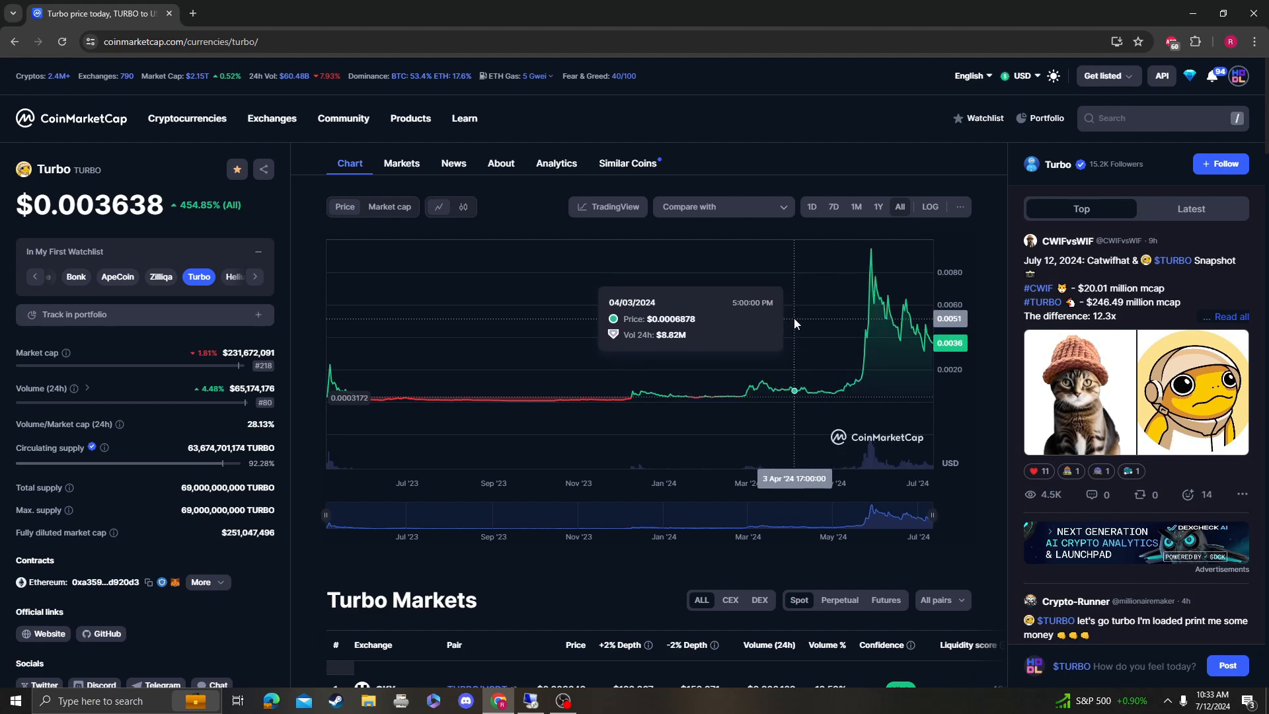